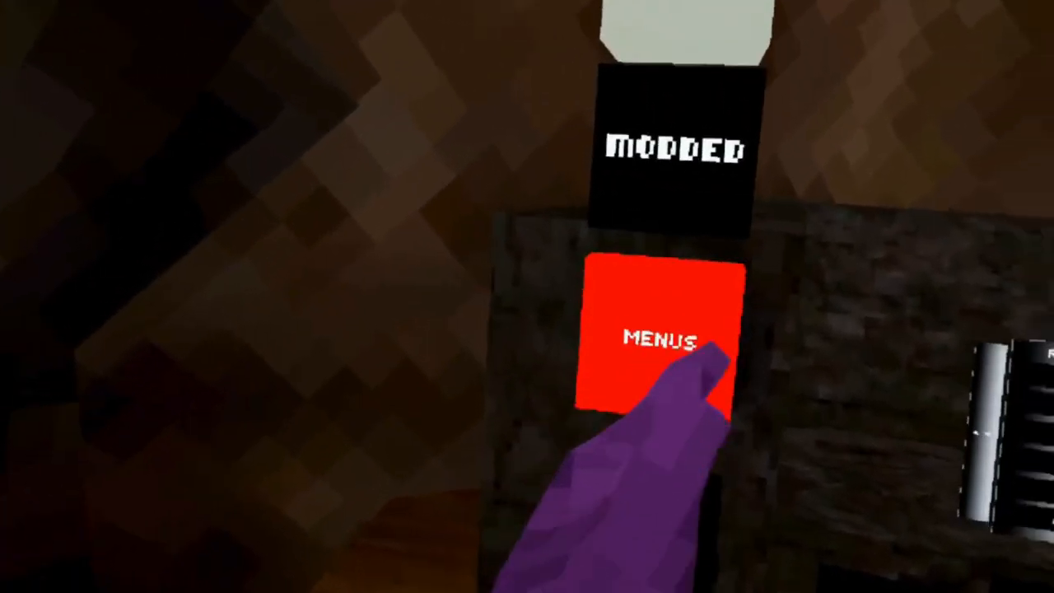
- Enter the modded menus via the MENUS button under the MODDED sign
{"action": "left_click", "coordinate": [655, 337]}
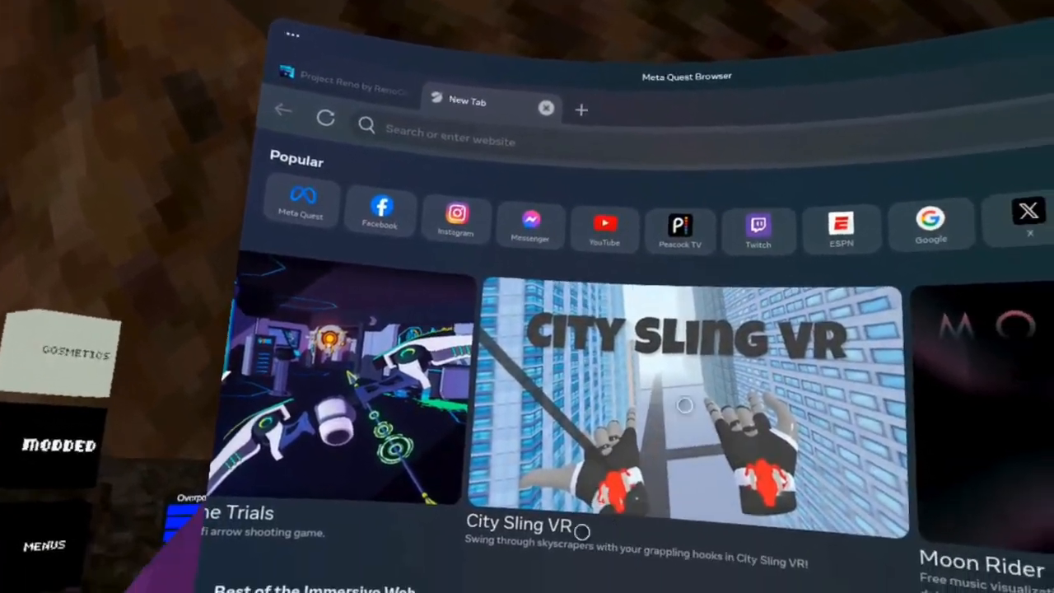
- Show the Project Reno itch.io tab and scroll to the Project Reno V1.apk download
{"action": "left_click", "coordinate": [343, 79]}
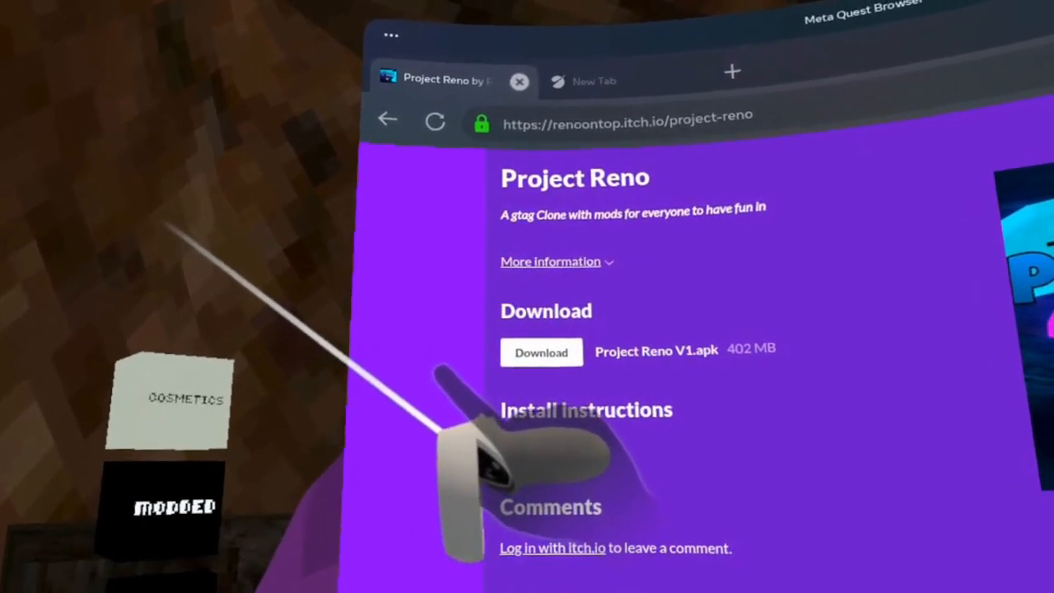
{"action": "scroll", "scroll_direction": "down", "scroll_amount": 3}
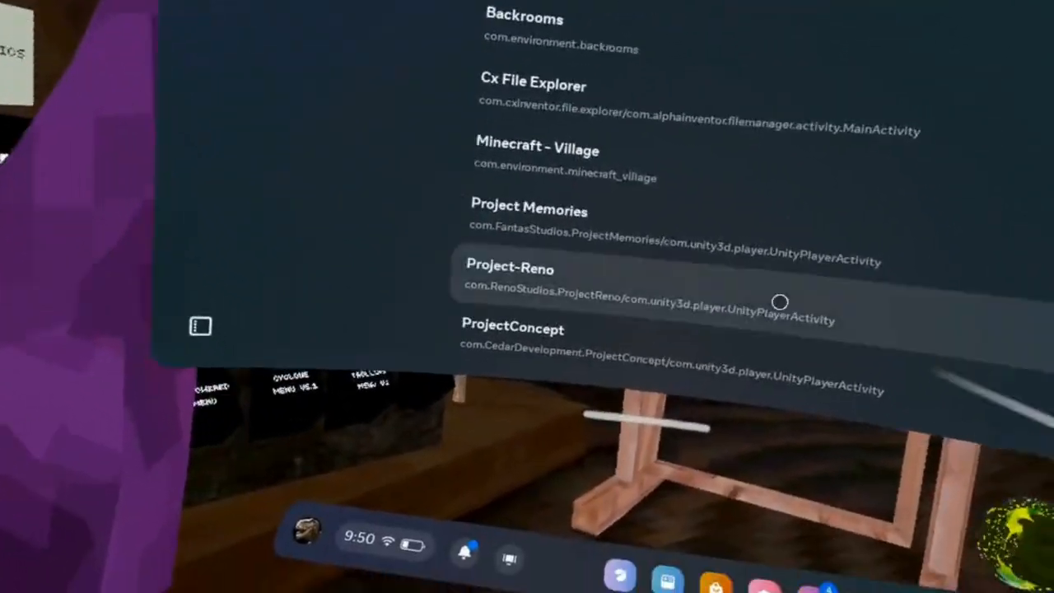
- Launch Cx File Explorer and start installing Project Reno V1.apk from Downloads
{"action": "left_click", "coordinate": [517, 82]}
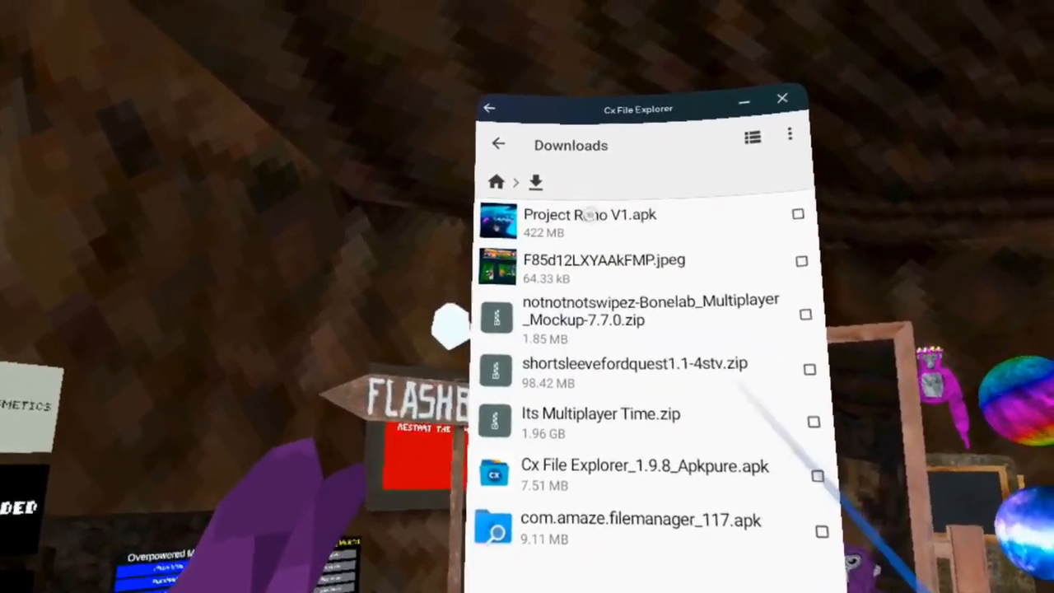
{"action": "left_click", "coordinate": [590, 214]}
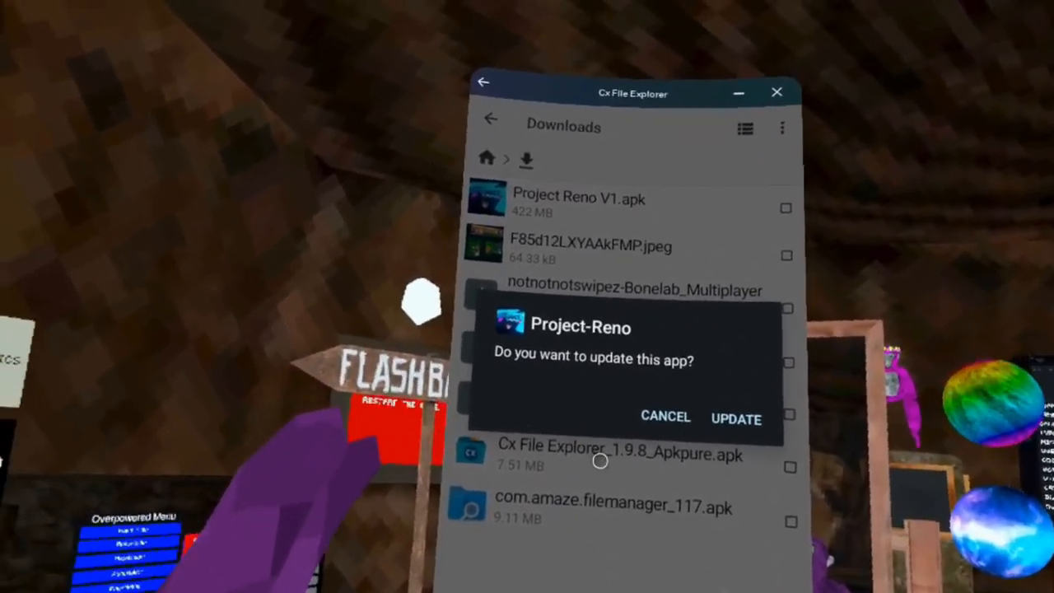